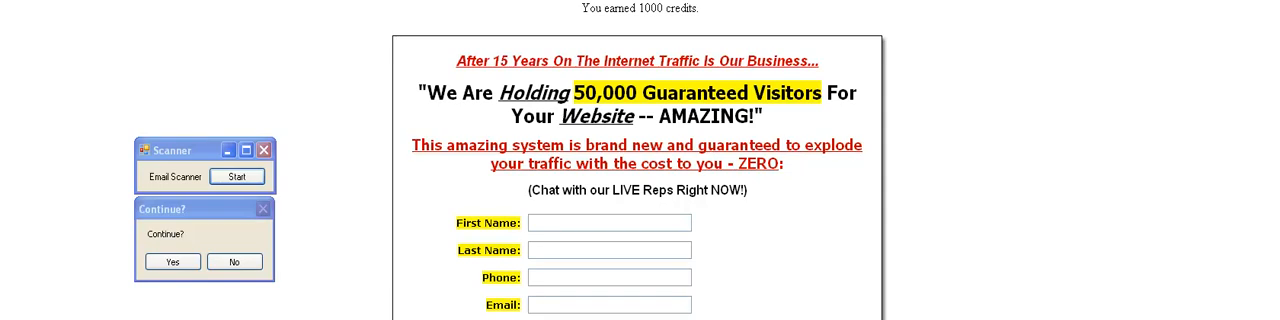
{"action": "mouse_move", "coordinate": [334, 252]}
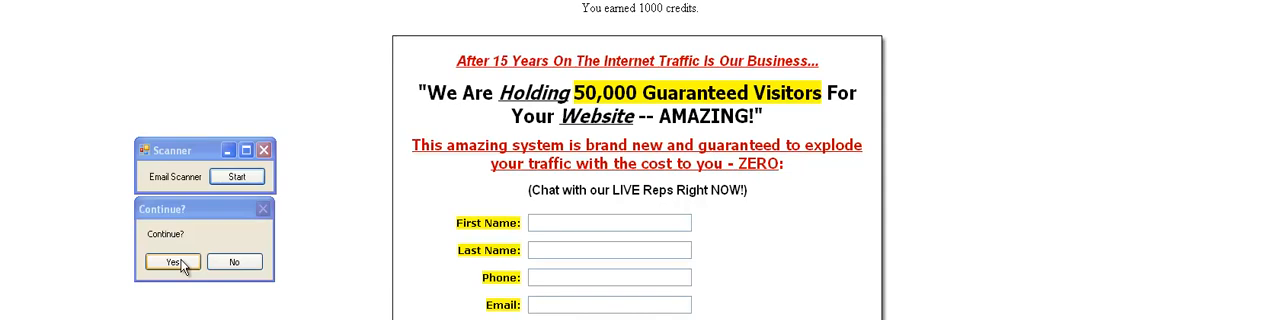
- Confirm Yes in the Continue? prompt so the email scanner keeps running
{"action": "left_click", "coordinate": [172, 260]}
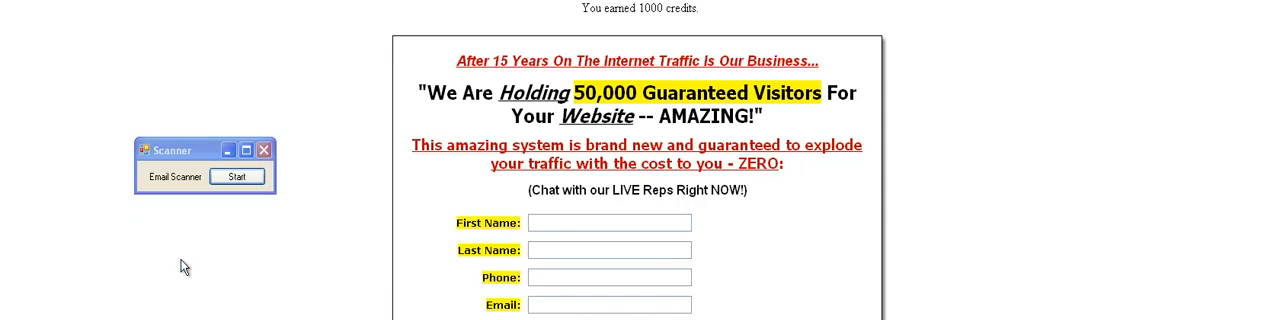